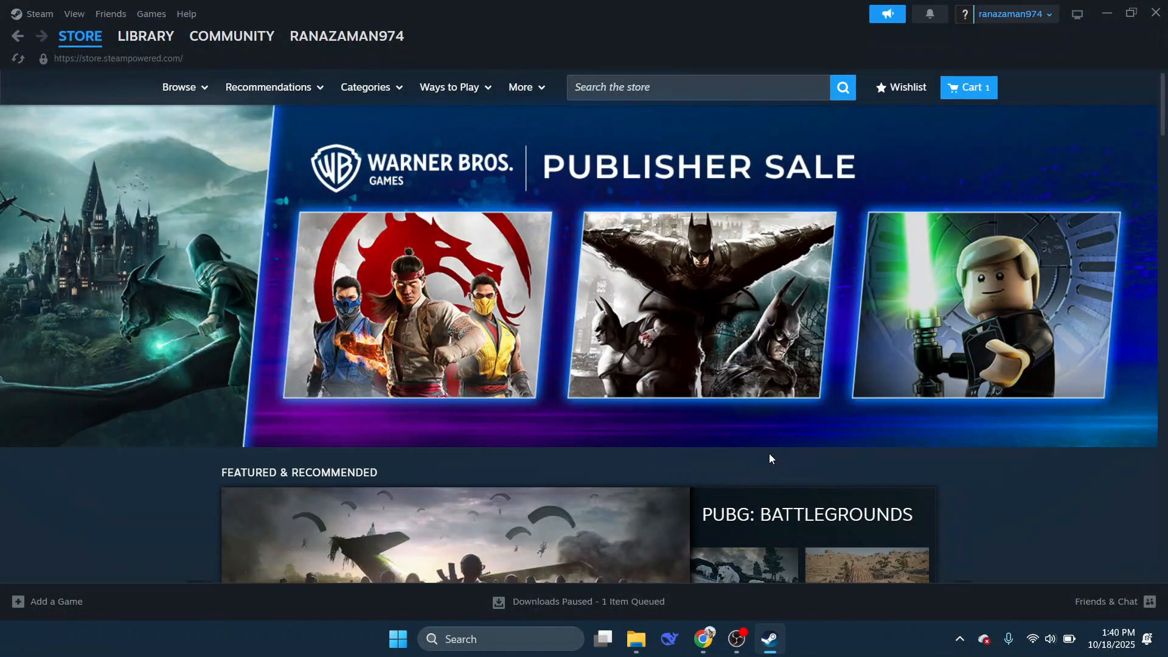
{"action": "mouse_move", "coordinate": [688, 455]}
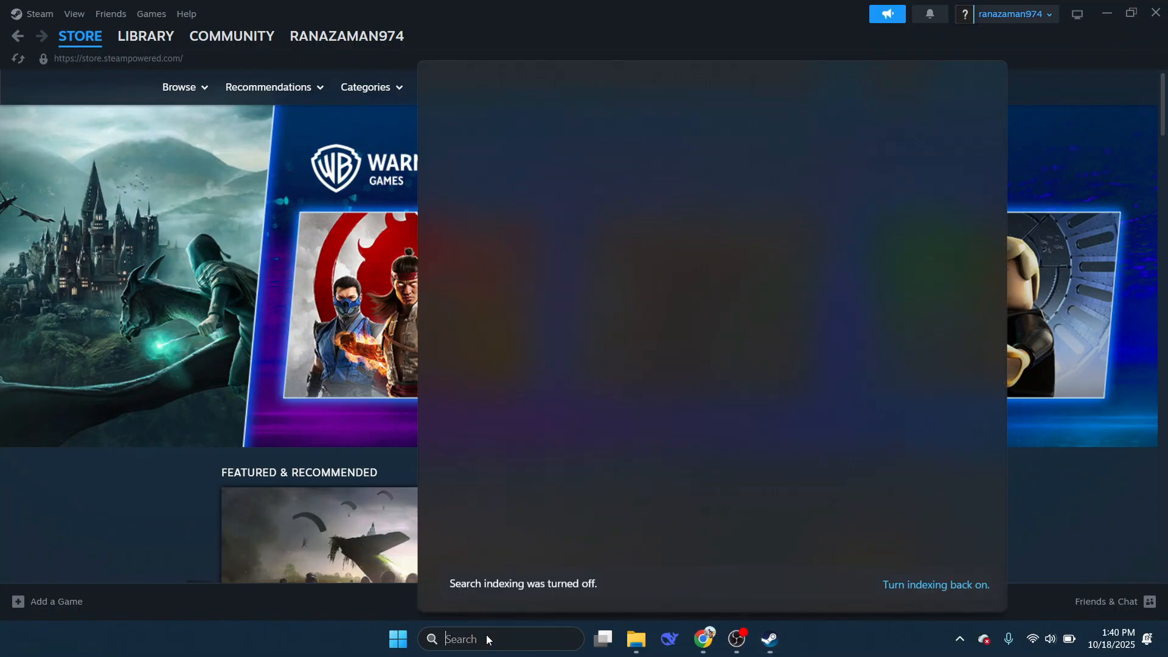
Search for 'settings' from the taskbar and launch the Windows Settings app.
{"action": "type", "text": "settings"}
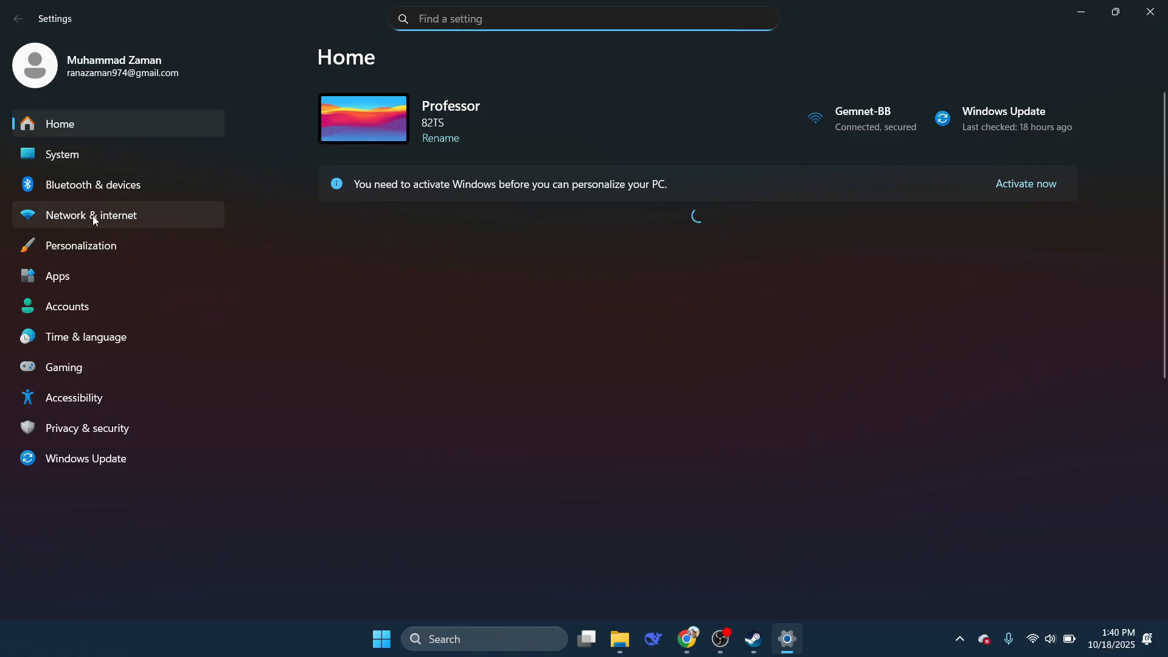
Set the Gemnet-BB Wi-Fi network profile to Private under Network & internet.
{"action": "left_click", "coordinate": [92, 215]}
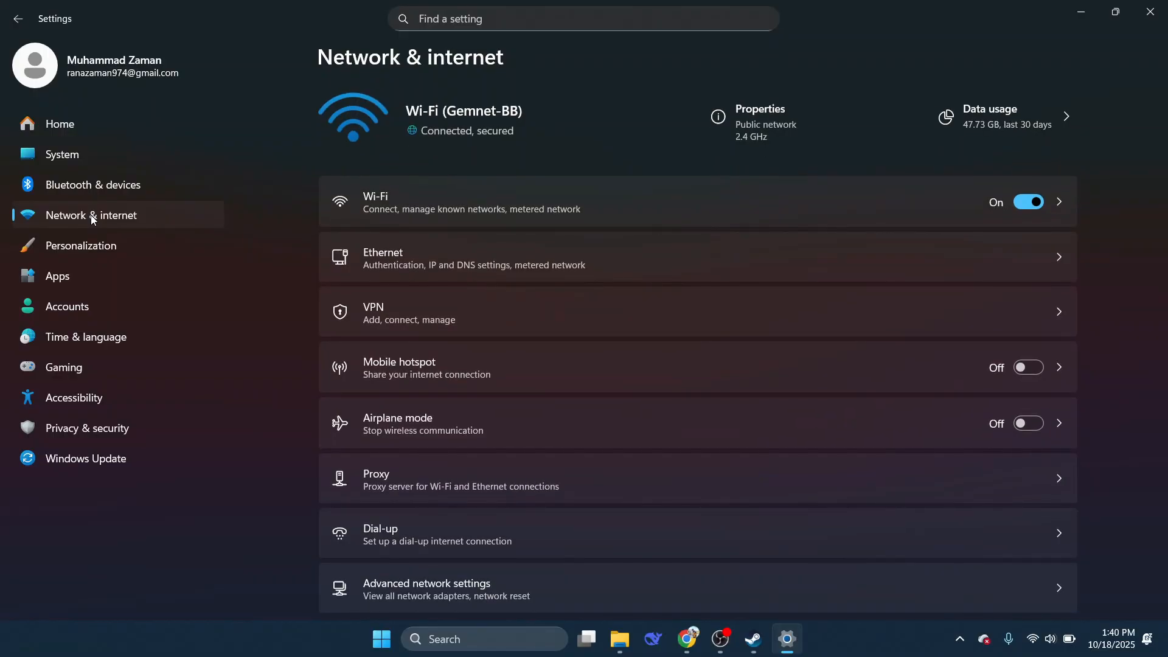
{"action": "mouse_move", "coordinate": [520, 213]}
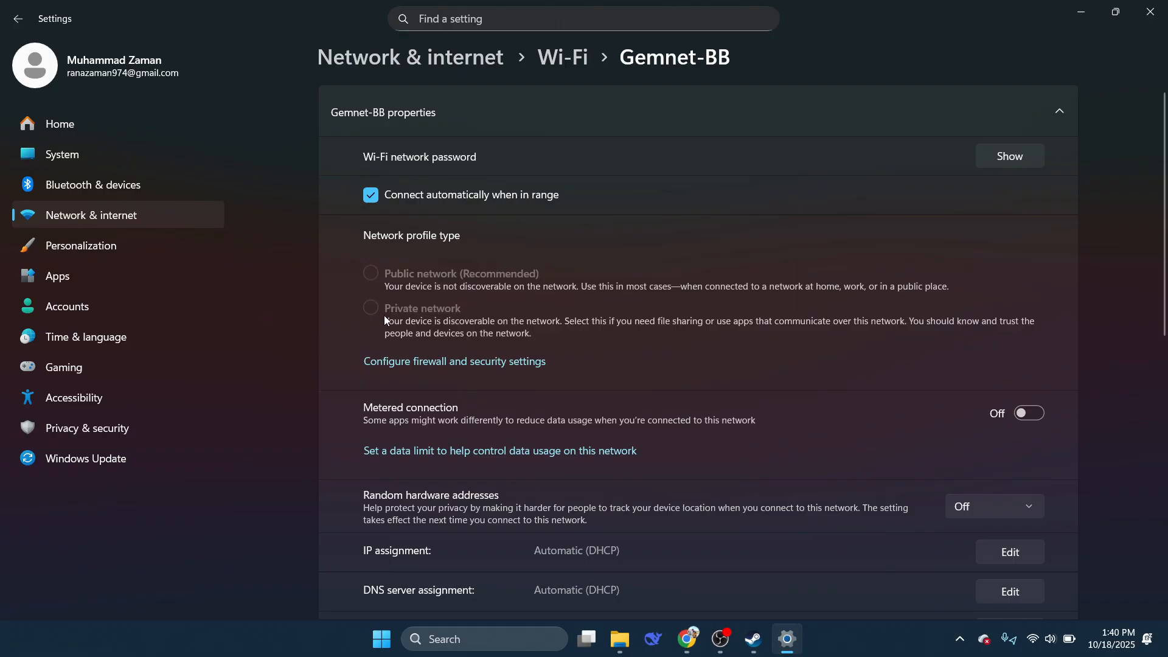
{"action": "left_click", "coordinate": [370, 307]}
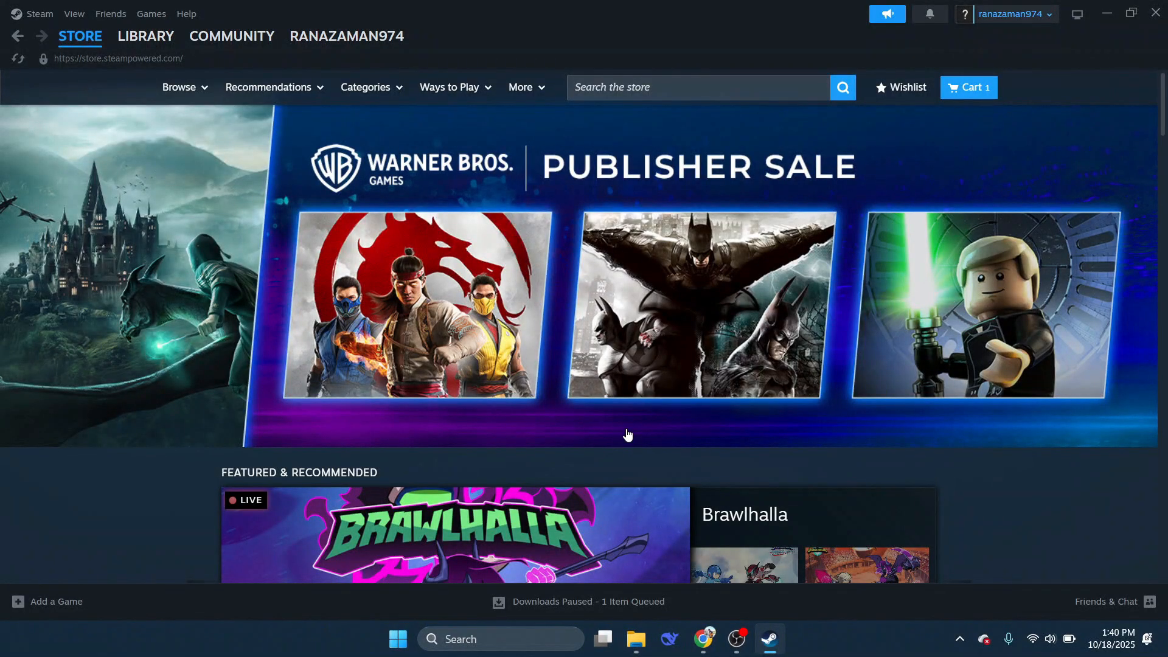
{"action": "mouse_move", "coordinate": [358, 354]}
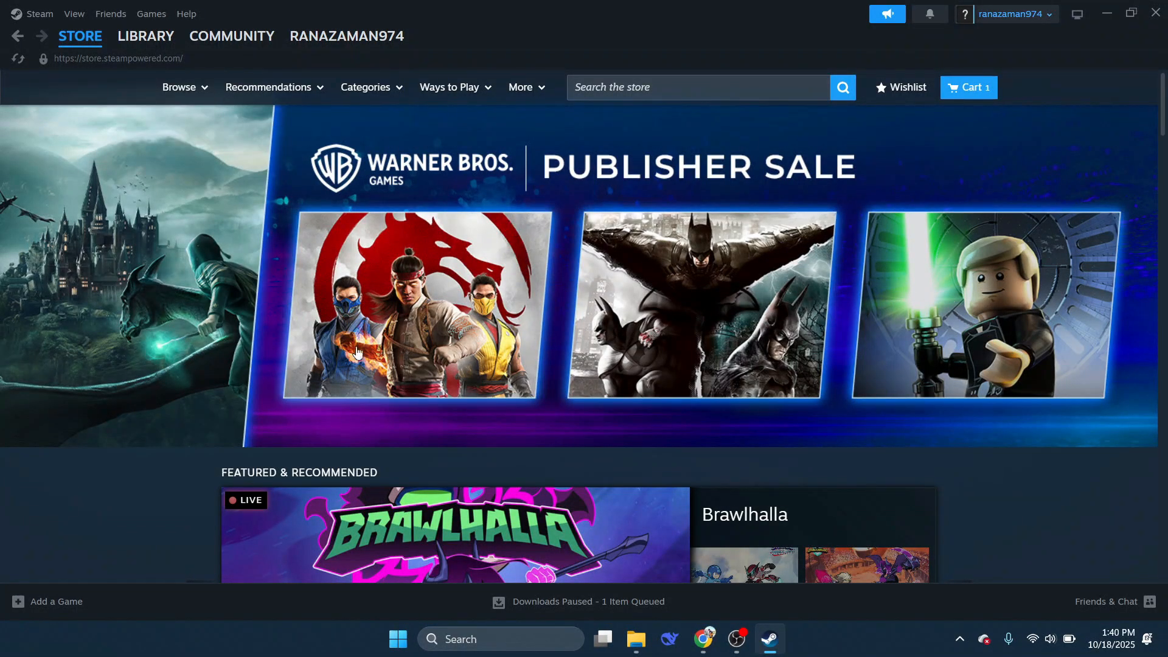
Search the library for 'steam', open SteamVR's page and show its item menu.
{"action": "left_click", "coordinate": [145, 36]}
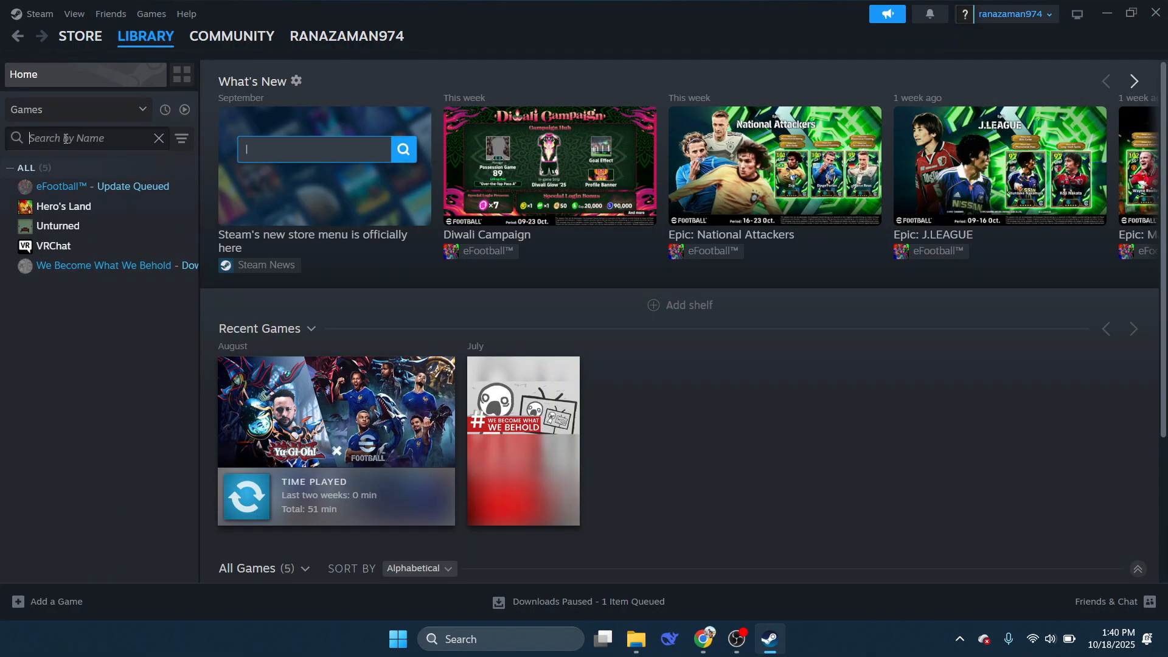
{"action": "type", "text": "steam"}
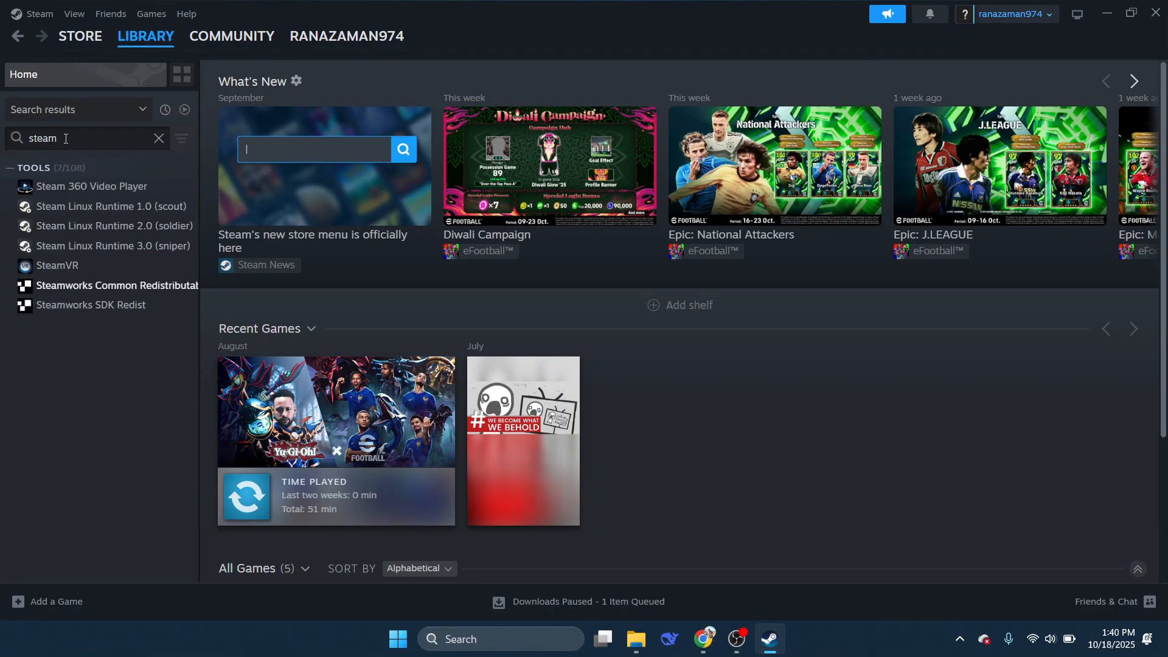
{"action": "left_click", "coordinate": [57, 265]}
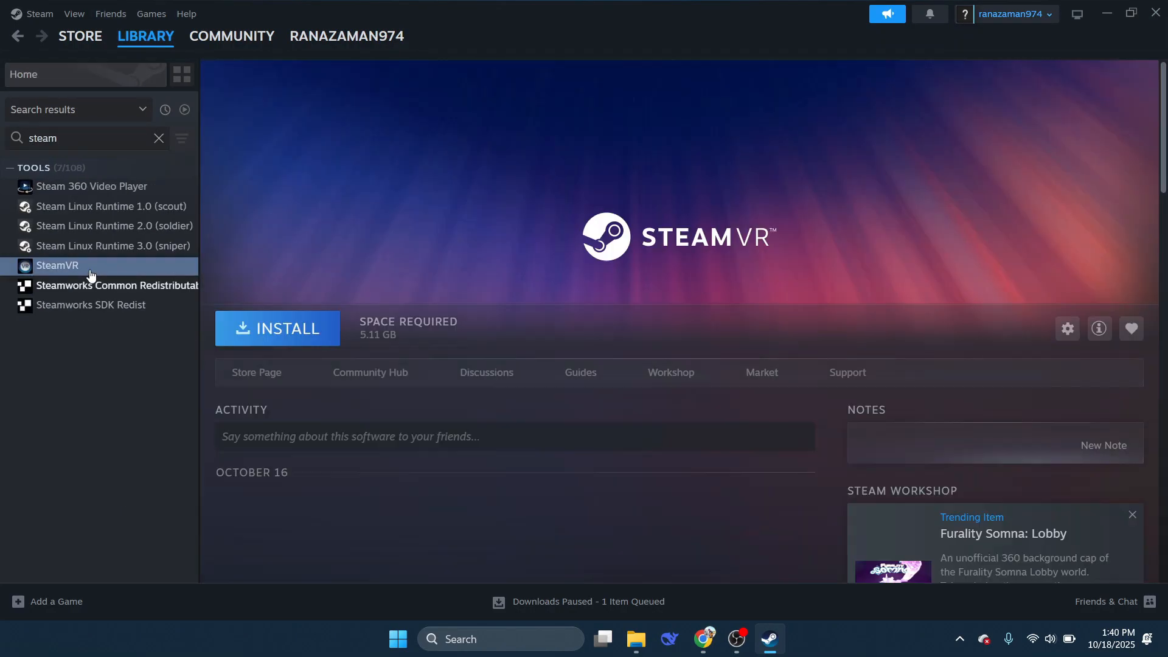
{"action": "right_click", "coordinate": [56, 265]}
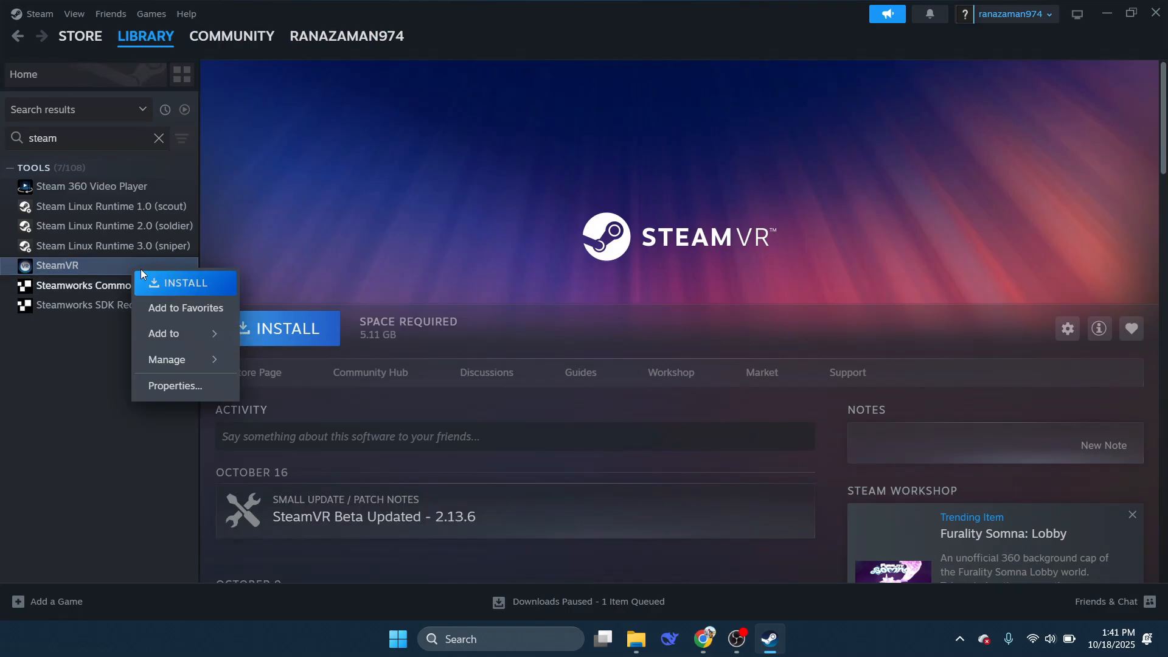
In SteamVR Properties > Betas, choose 'beta - SteamVR Beta Update' and close the window.
{"action": "left_click", "coordinate": [175, 386]}
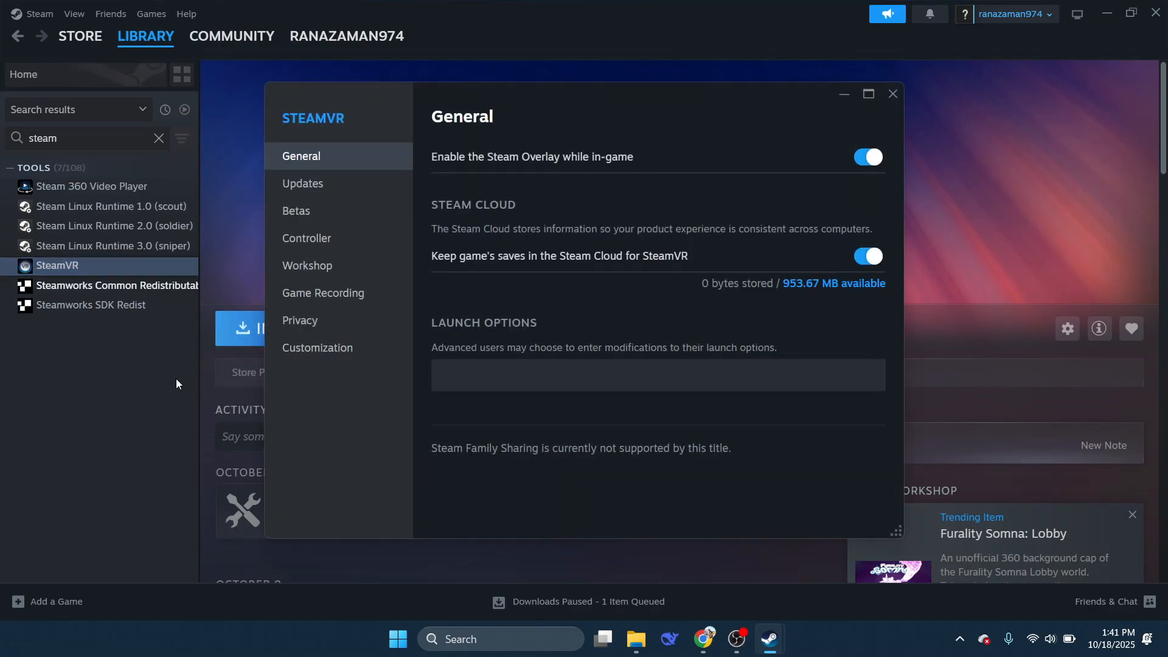
{"action": "mouse_move", "coordinate": [328, 215]}
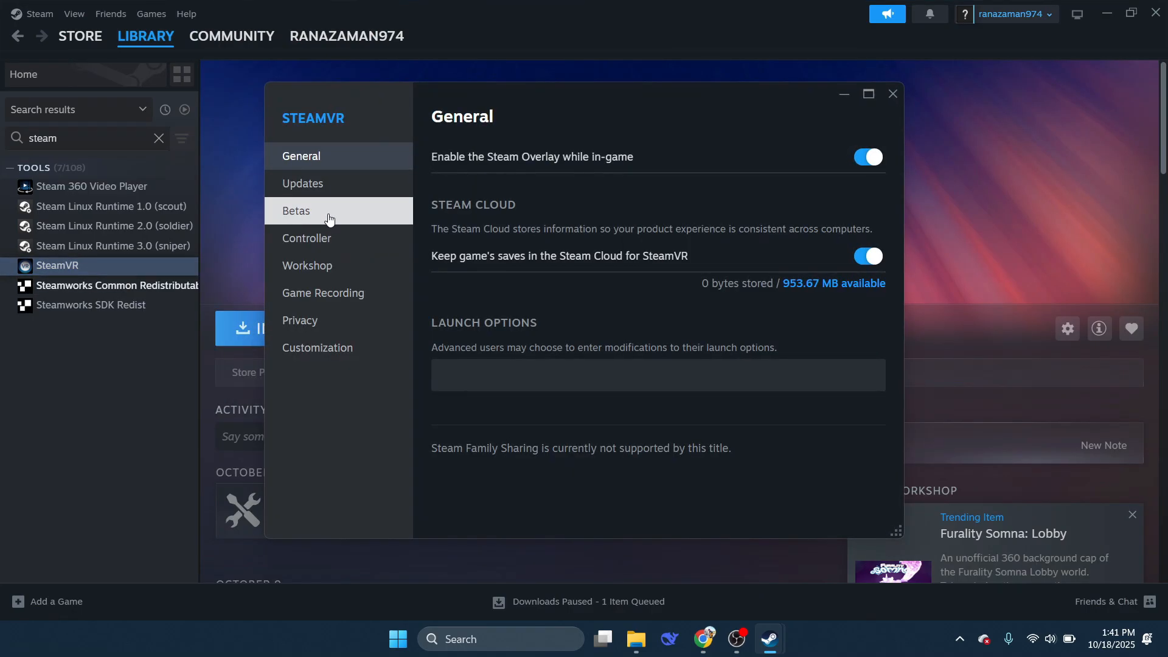
{"action": "left_click", "coordinate": [295, 211]}
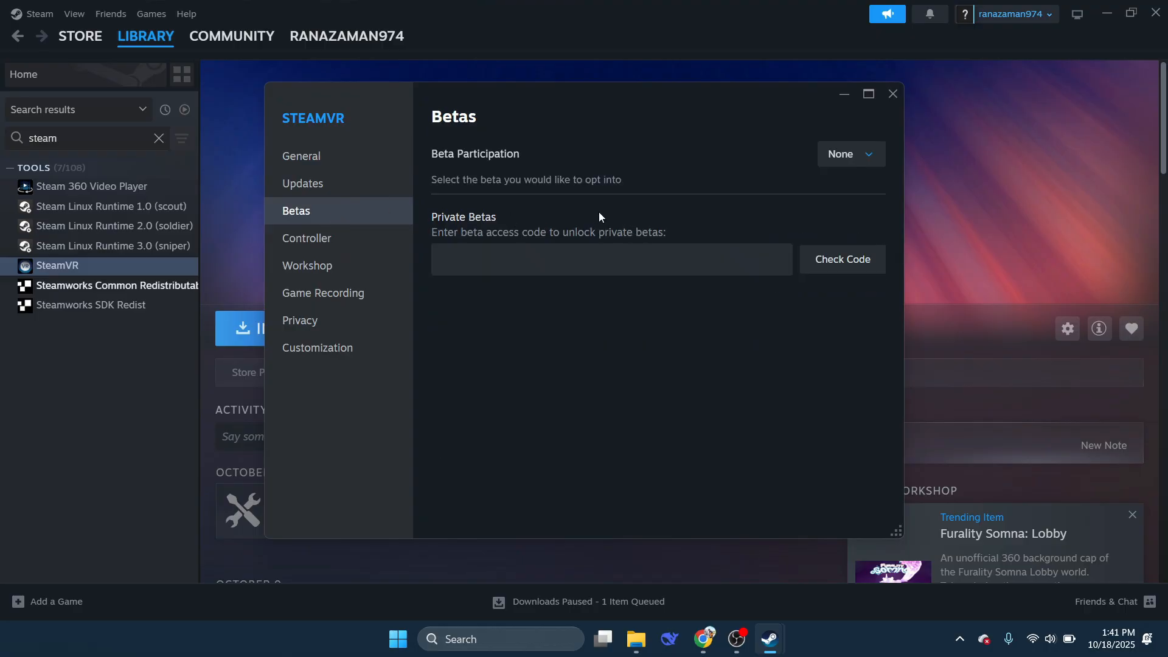
{"action": "mouse_move", "coordinate": [444, 165]}
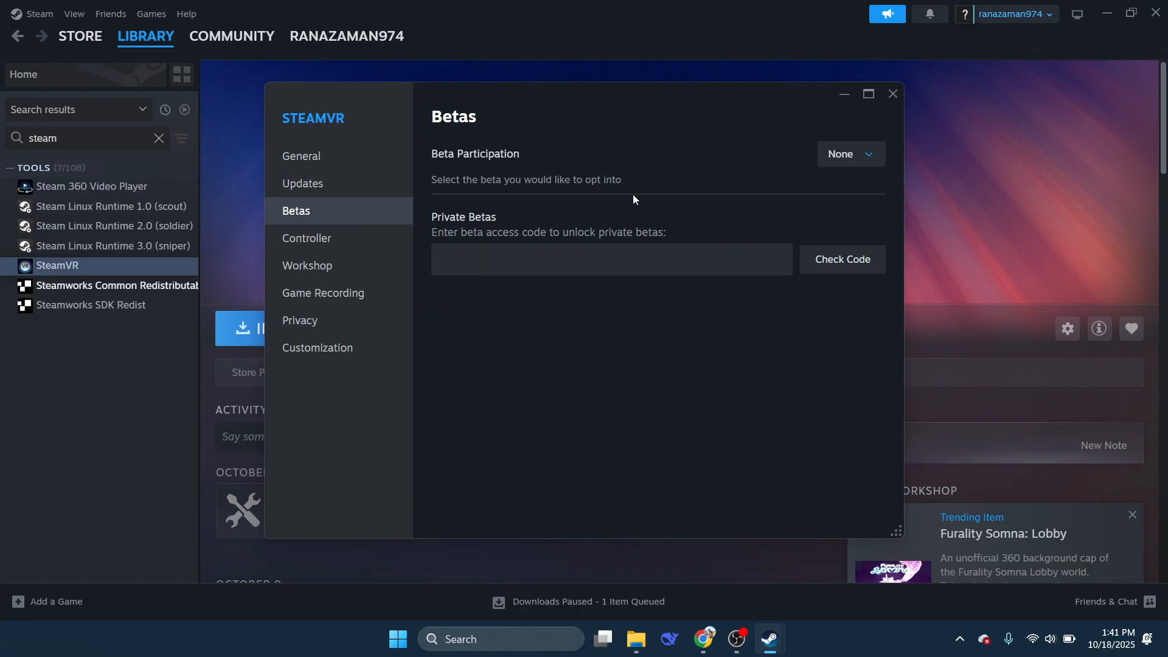
{"action": "left_click", "coordinate": [849, 153]}
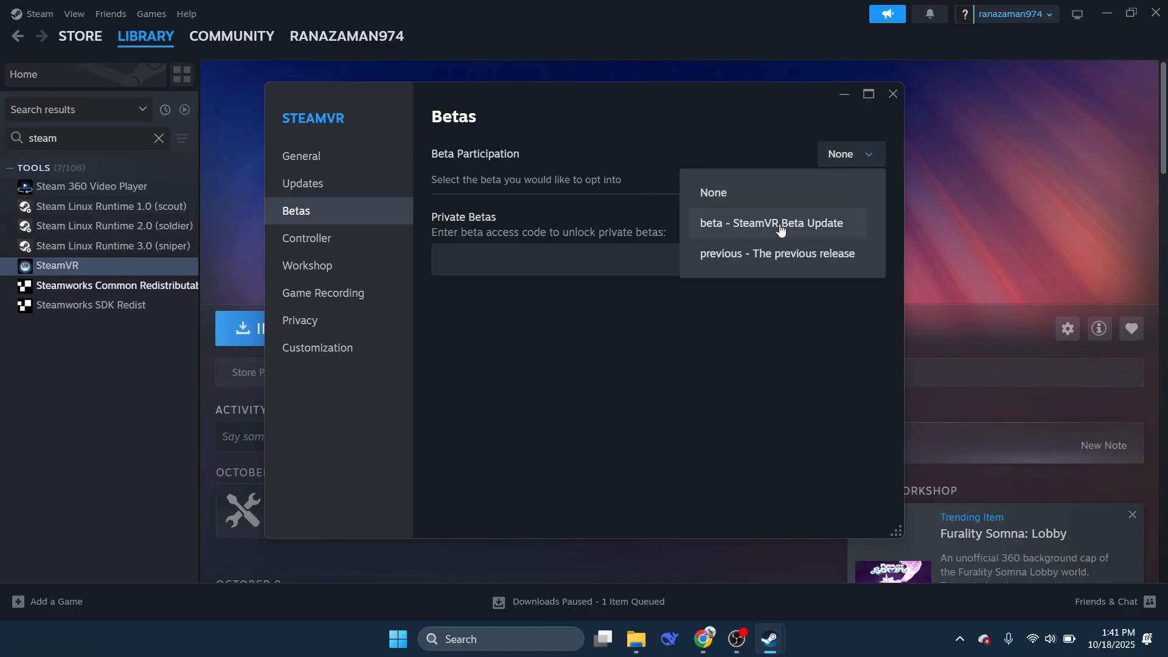
{"action": "left_click", "coordinate": [777, 223]}
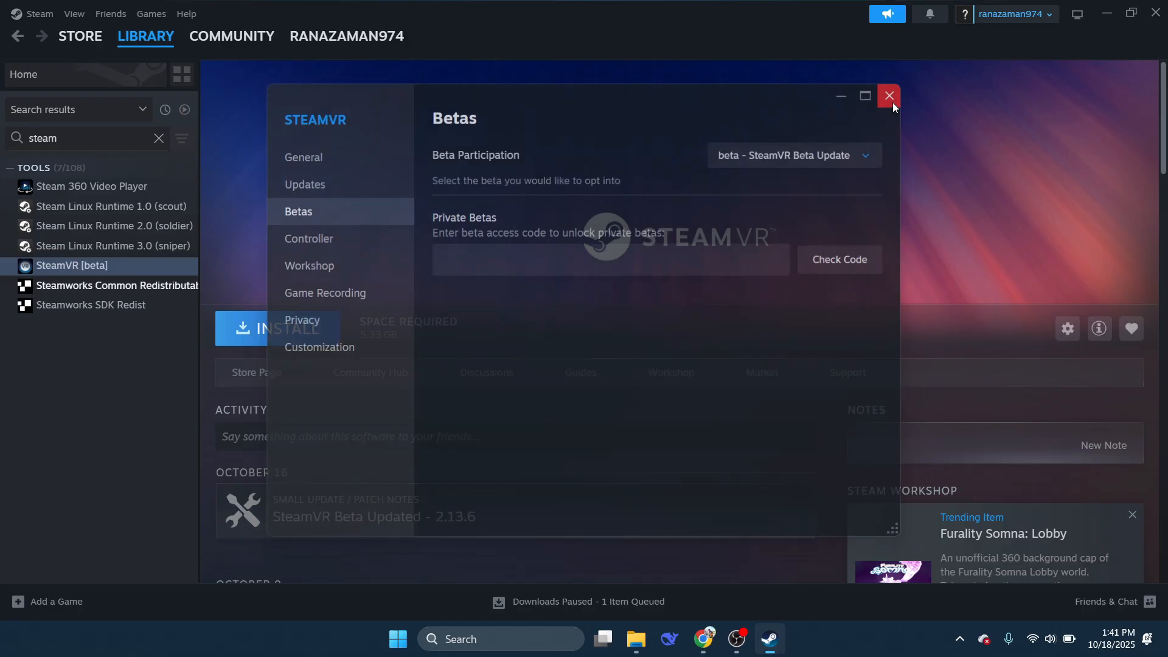
{"action": "left_click", "coordinate": [888, 96]}
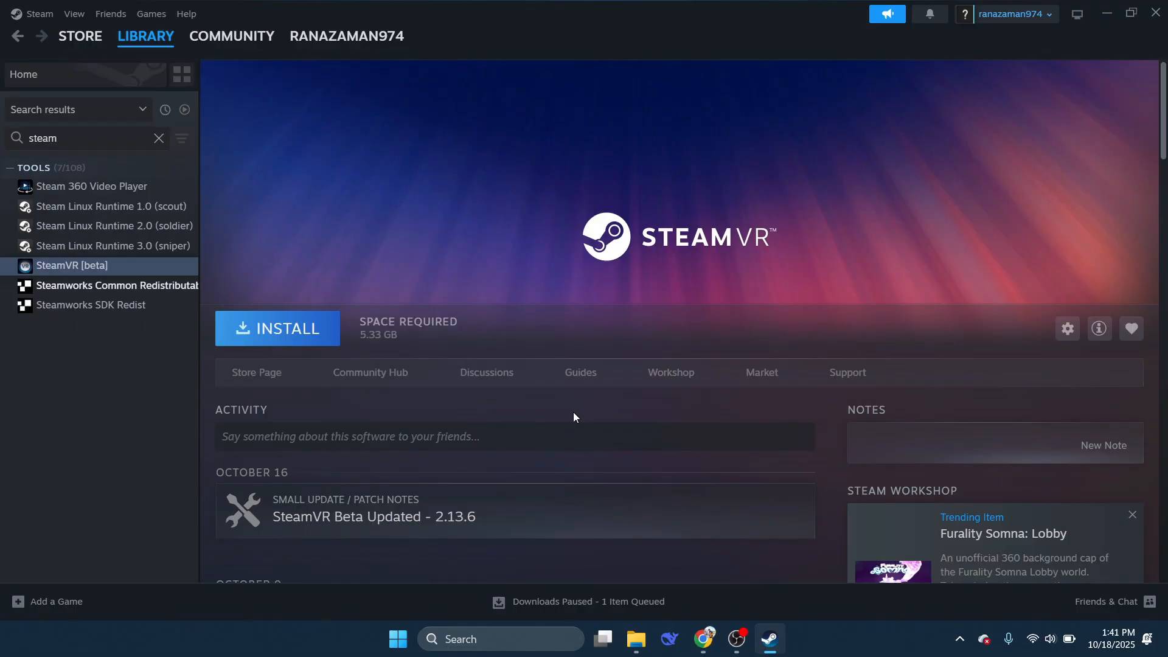
{"action": "scroll", "scroll_direction": "down", "scroll_amount": 3}
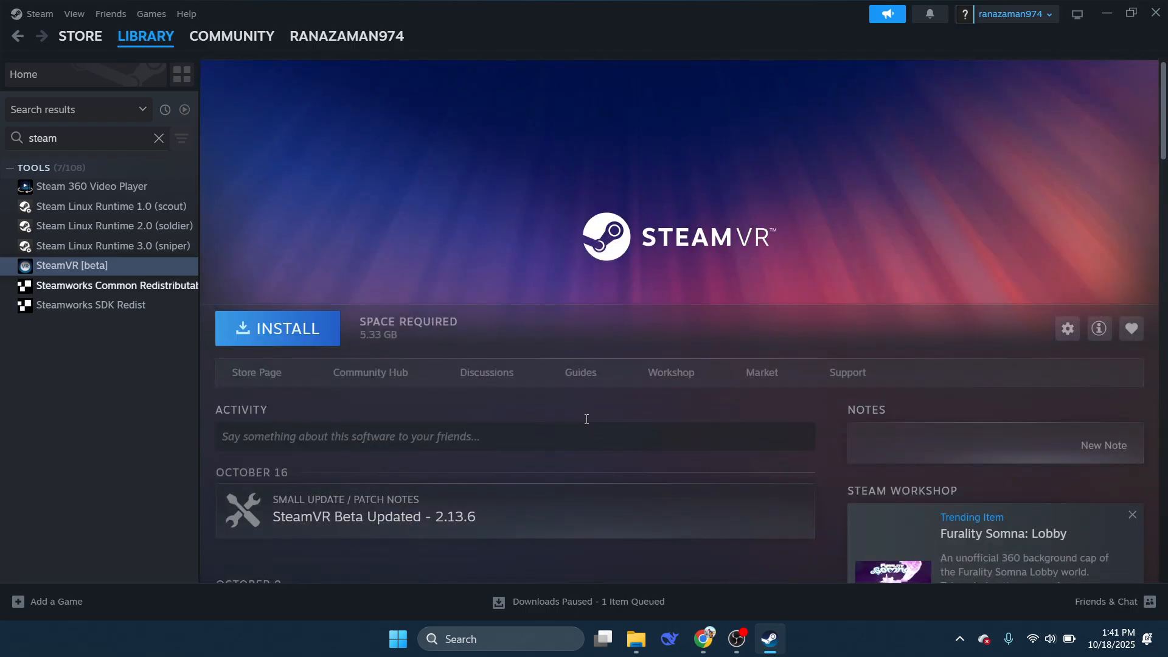
{"action": "mouse_move", "coordinate": [583, 409]}
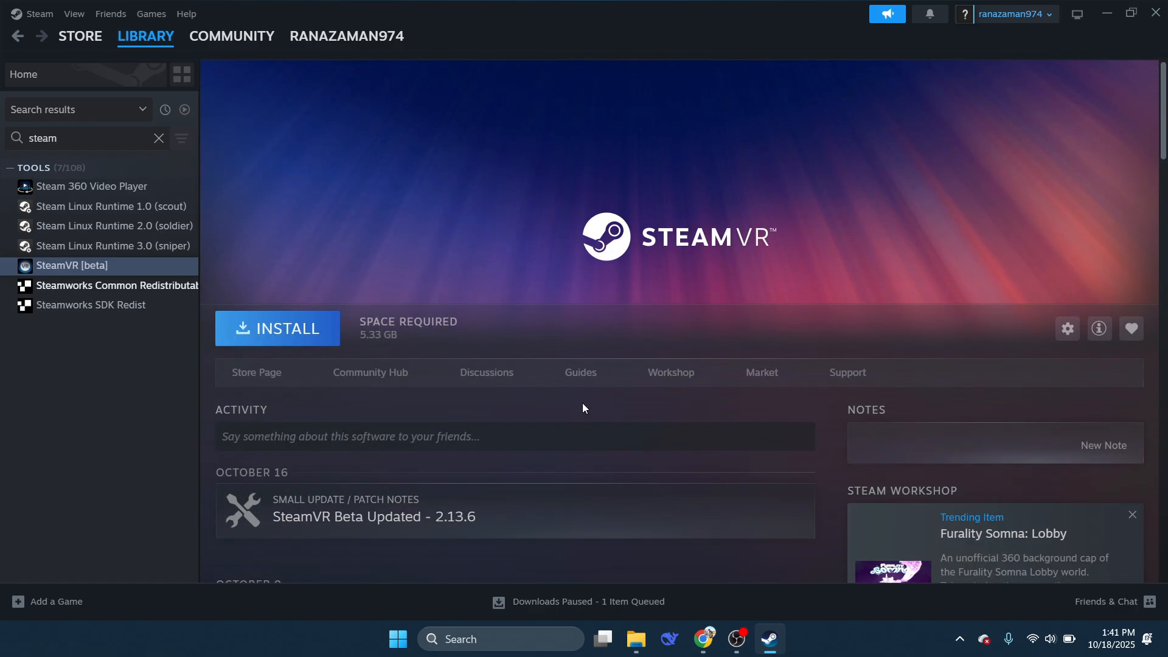